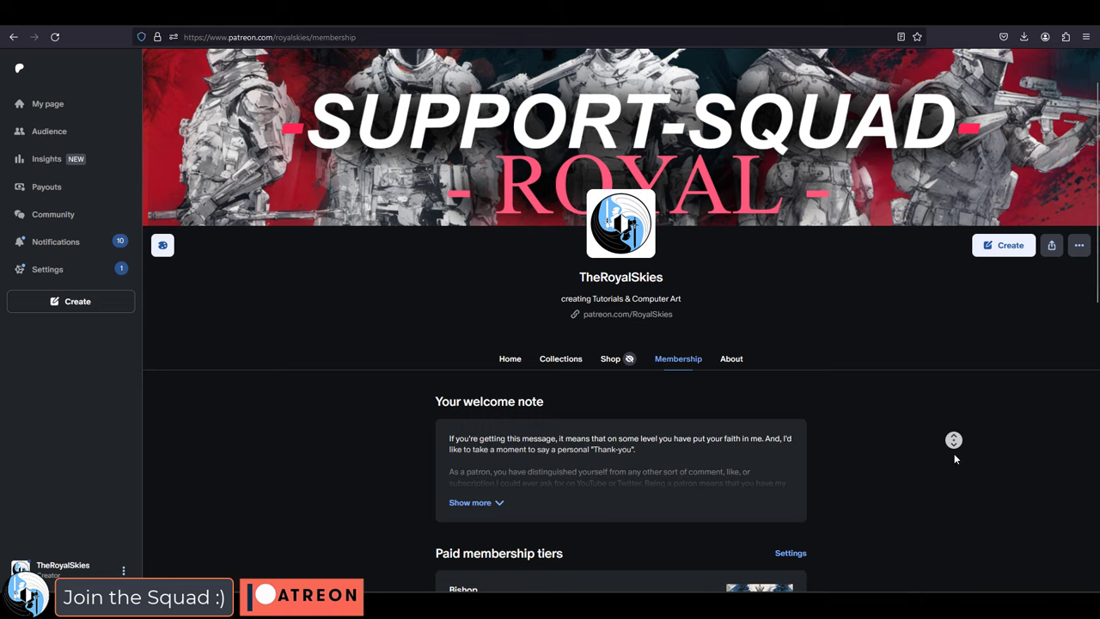
Step: Scroll past the welcome note to the Bishop through Founder membership tiers
scroll("down", 3)
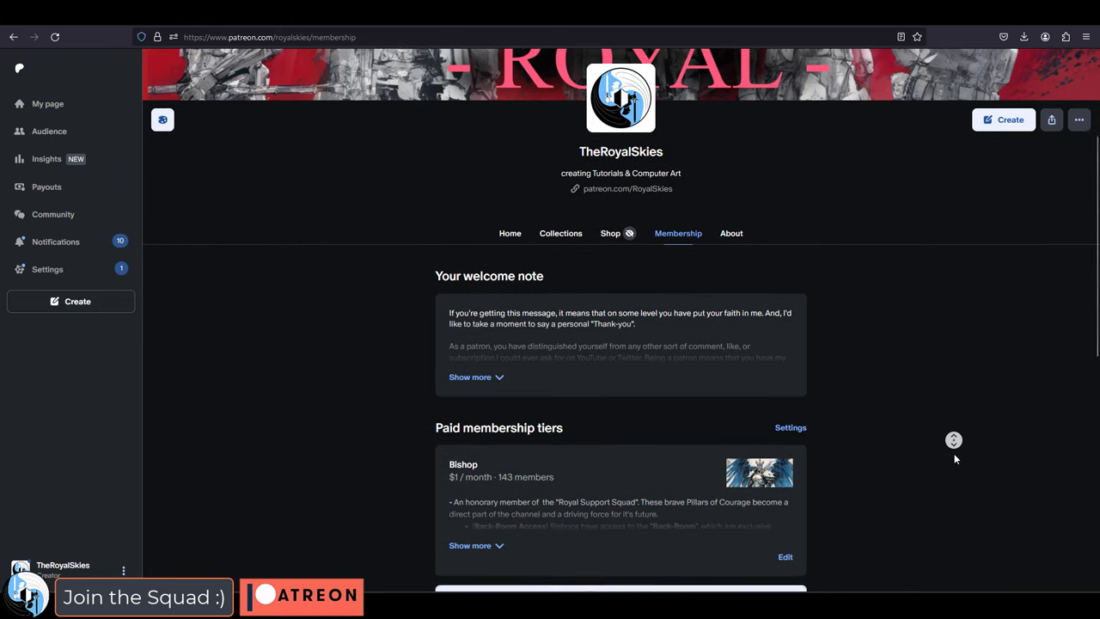
scroll("down", 3)
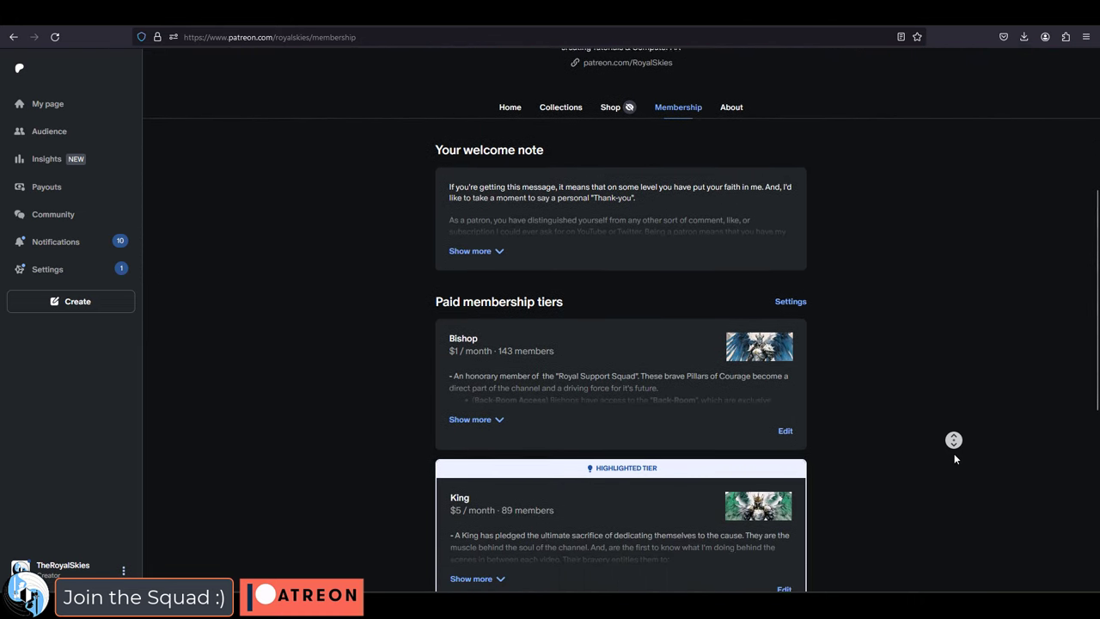
scroll("down", 3)
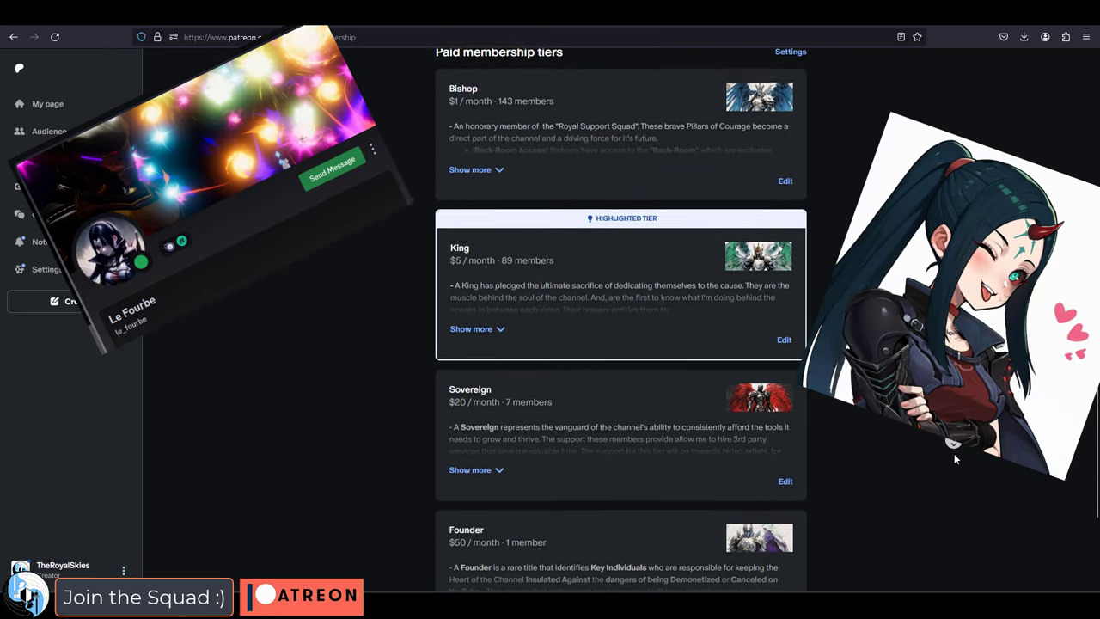
scroll("down", 3)
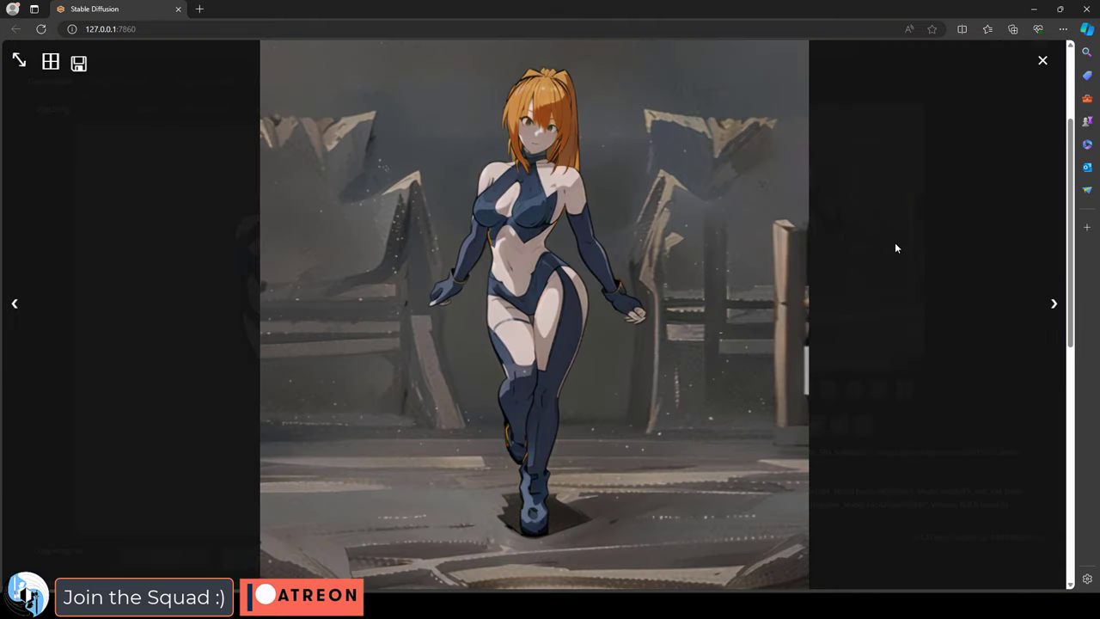
Step: Close the lightbox and browse variations, starting with the stone wall backdrop one
left_click(1043, 60)
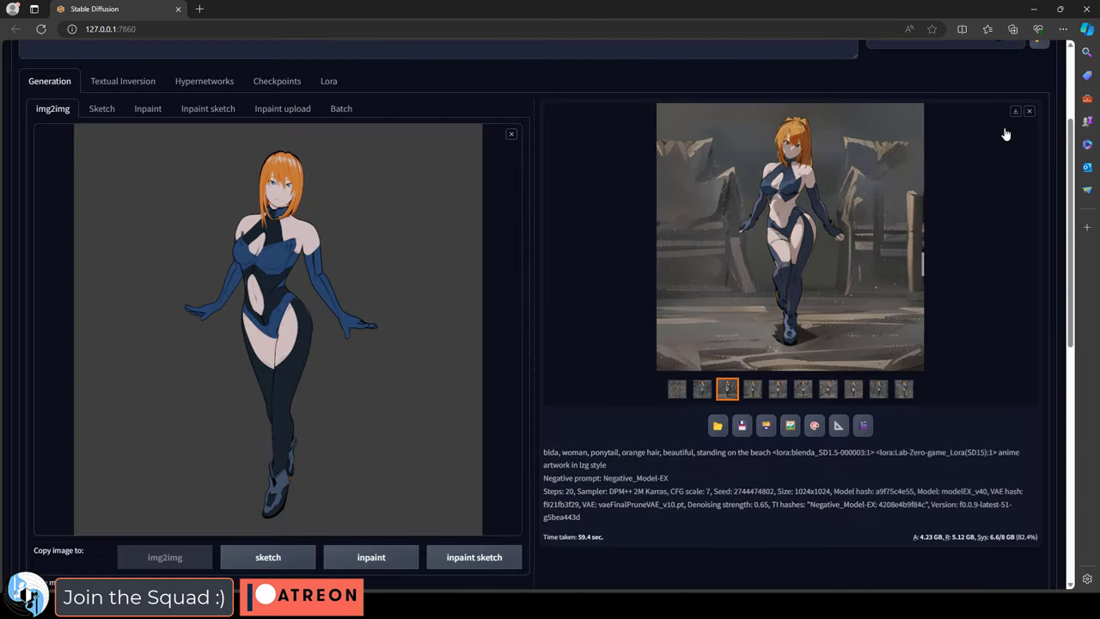
left_click(777, 389)
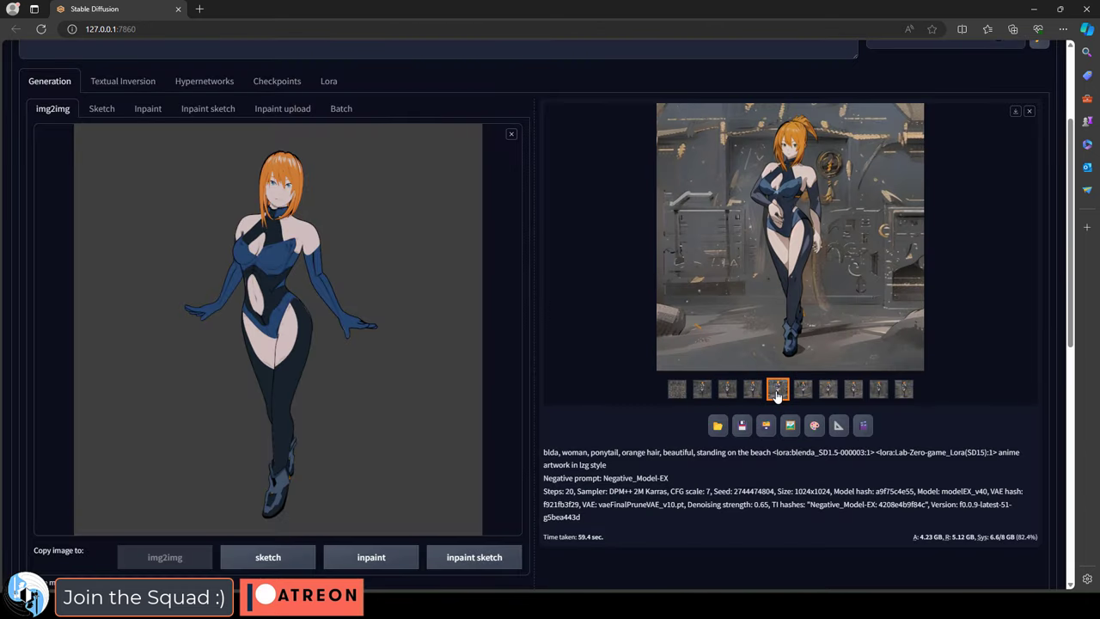
left_click(802, 389)
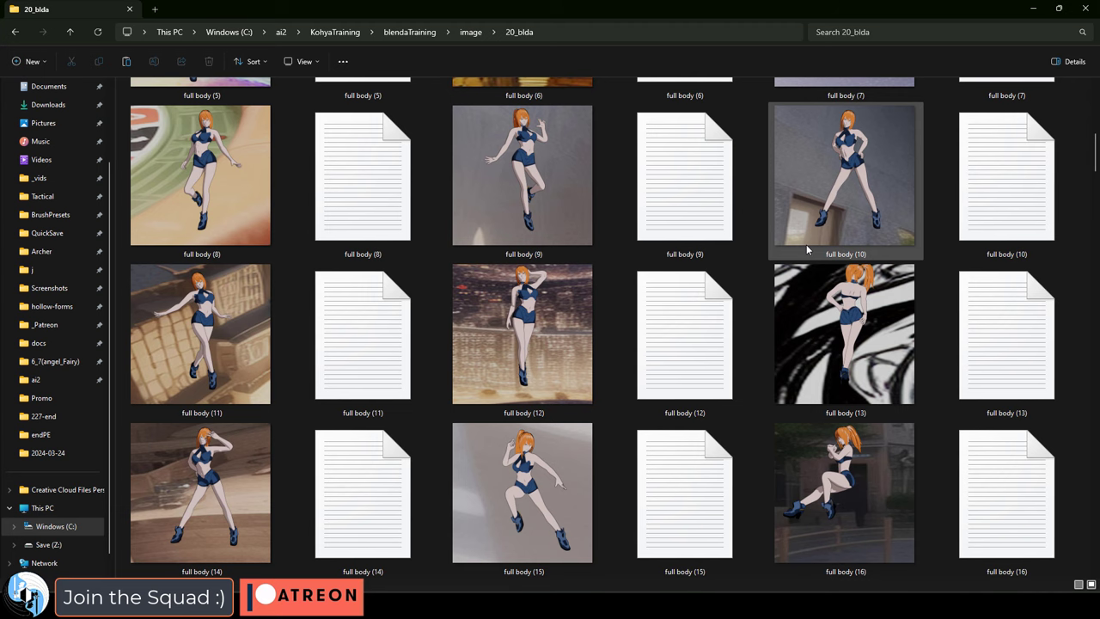
scroll("down", 3)
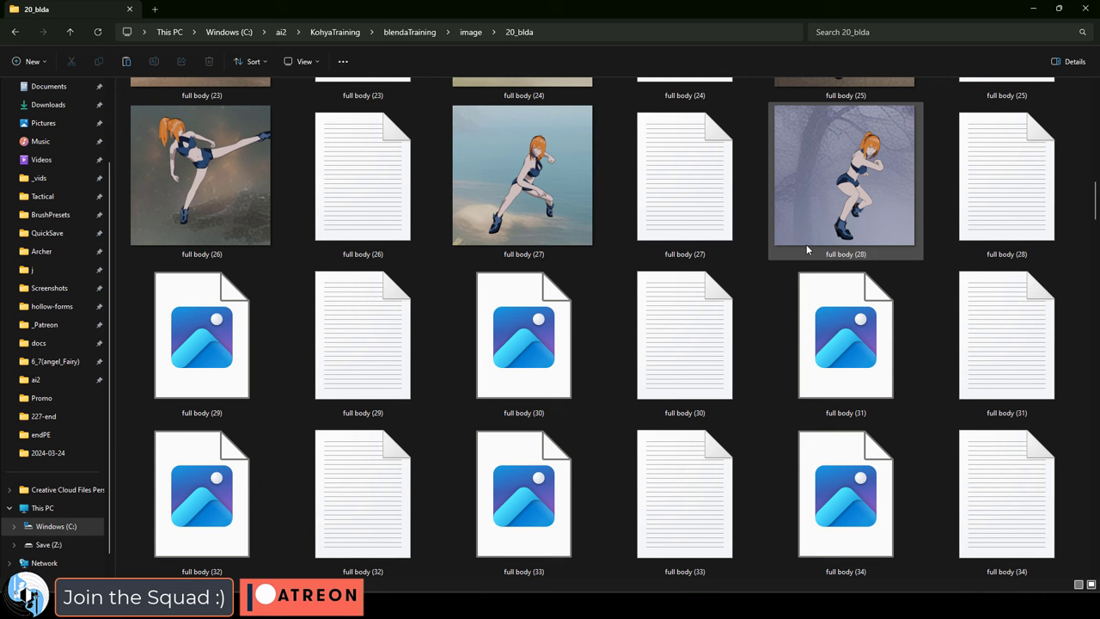
scroll("down", 3)
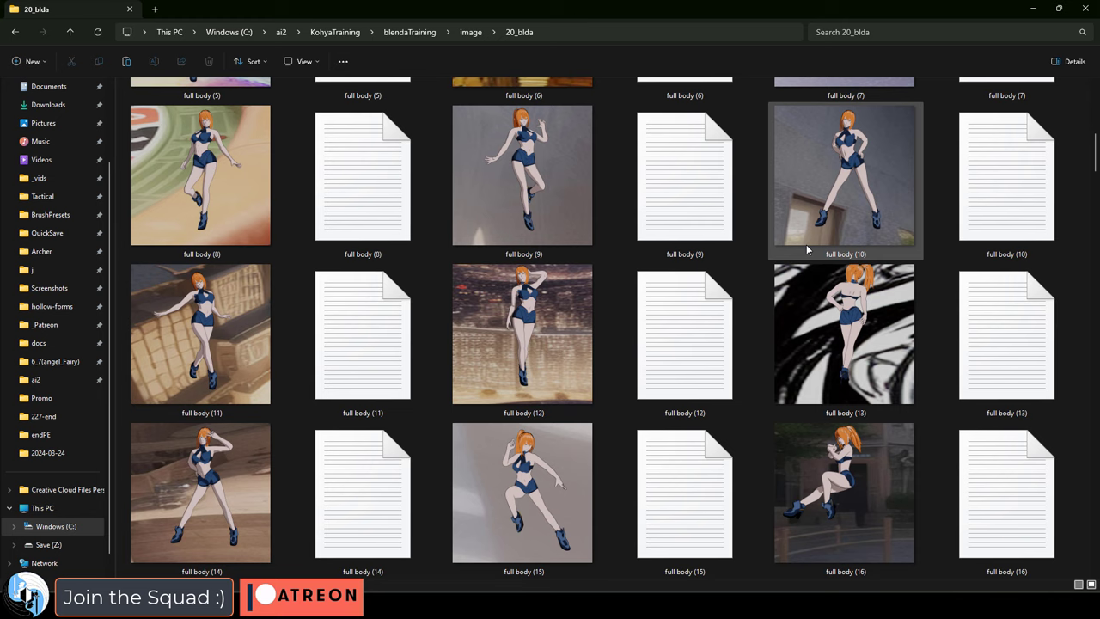
scroll("down", 3)
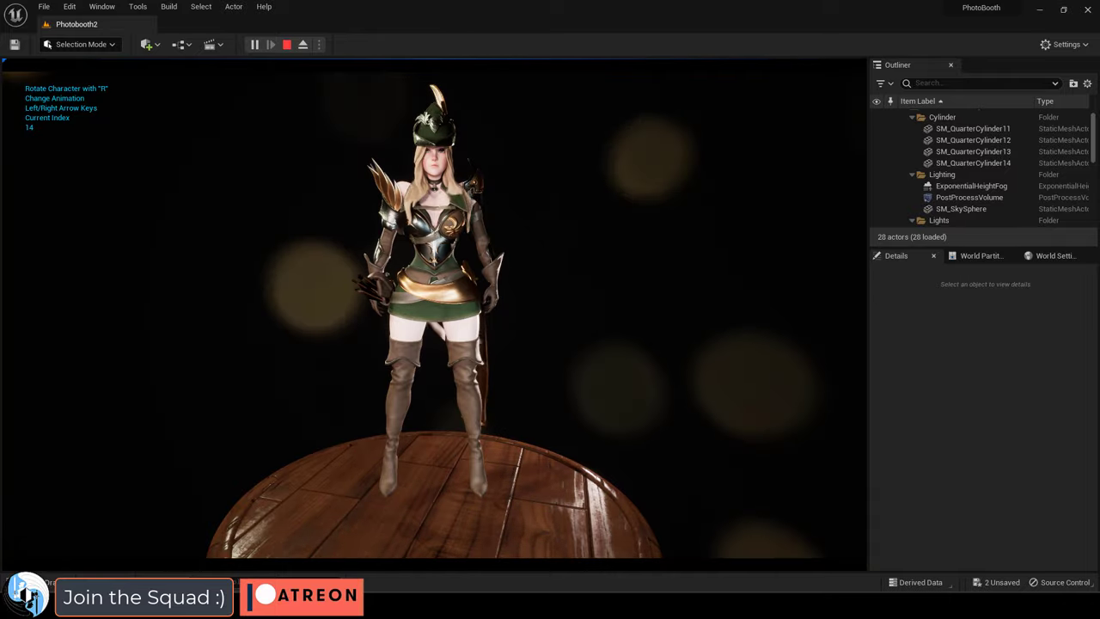
Step: Advance the photobooth character's animation index three times with the right arrow key
key("right")
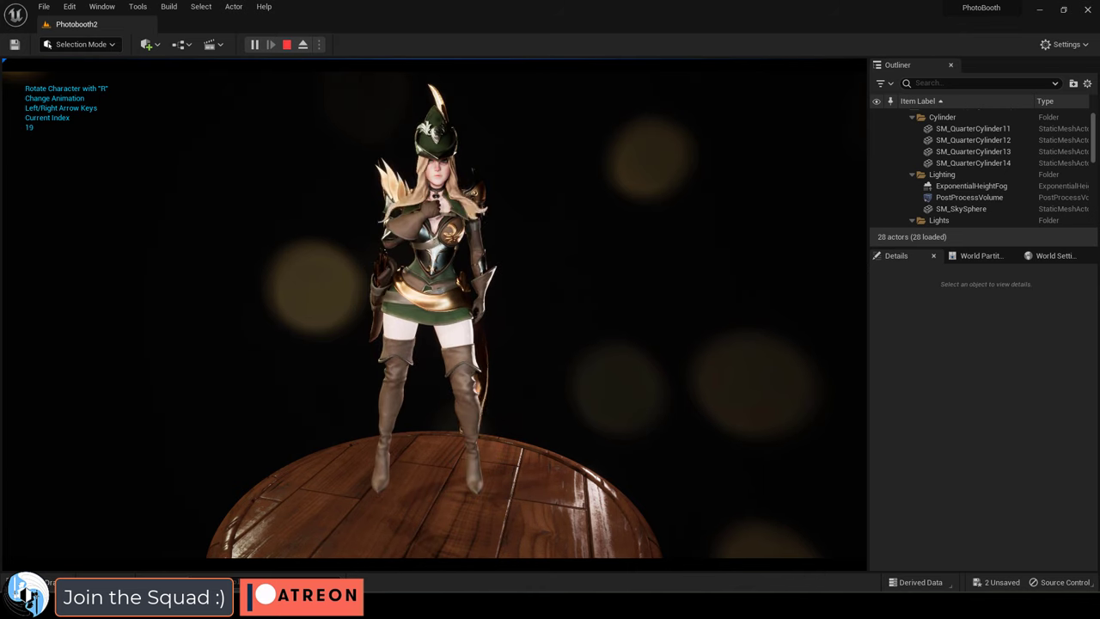
key("Right")
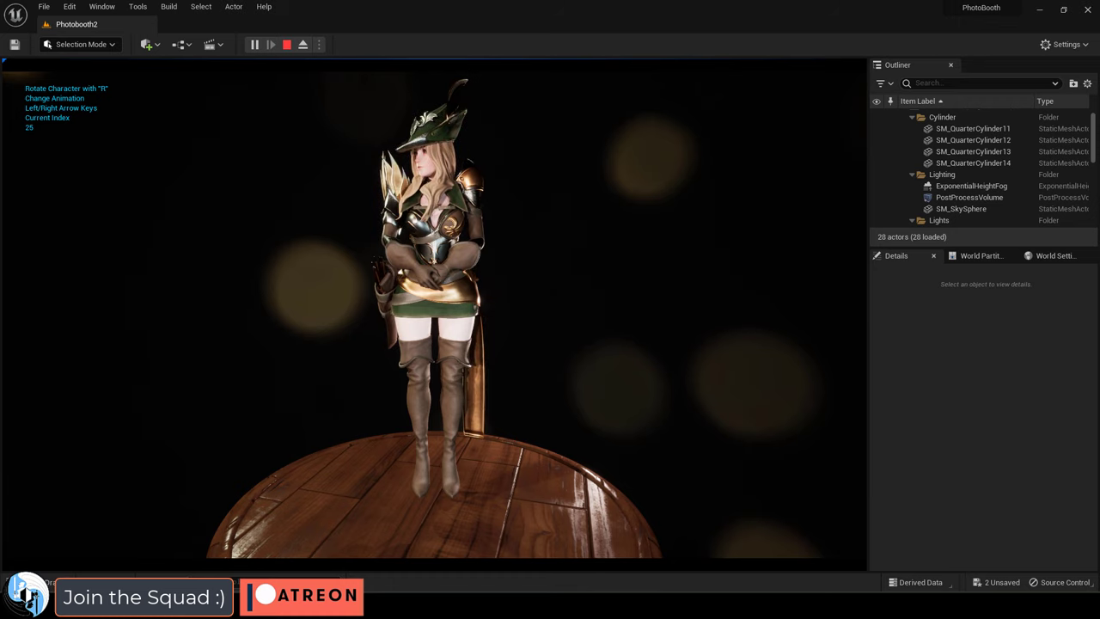
key("Right")
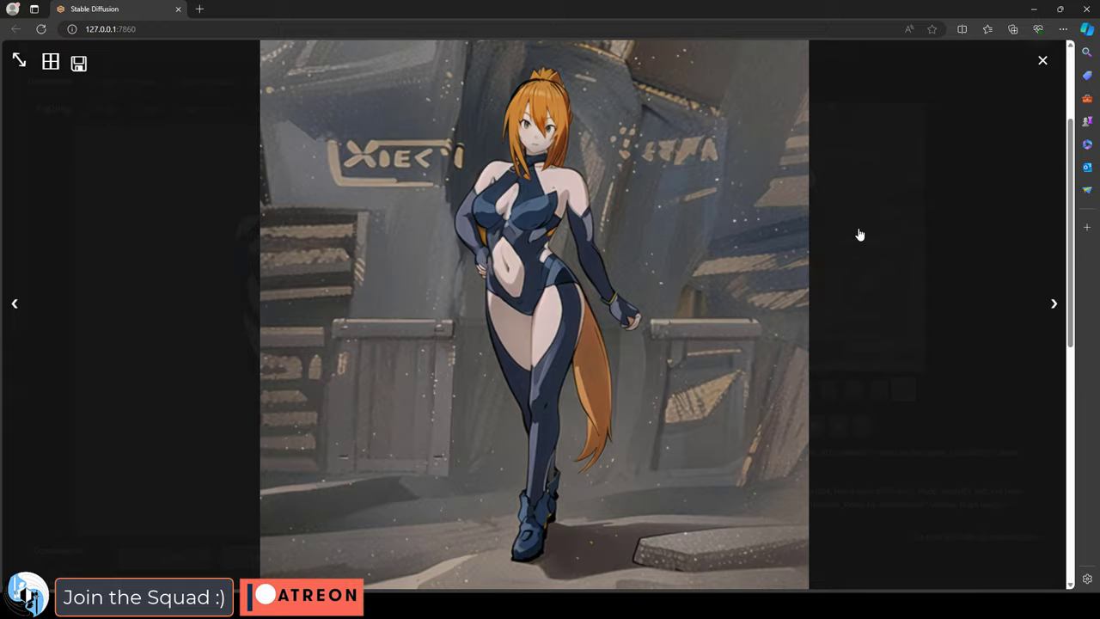
Step: Replace 'ponytail' with 'blue eyes' in the img2img prompt and generate a new batch
left_click(1042, 60)
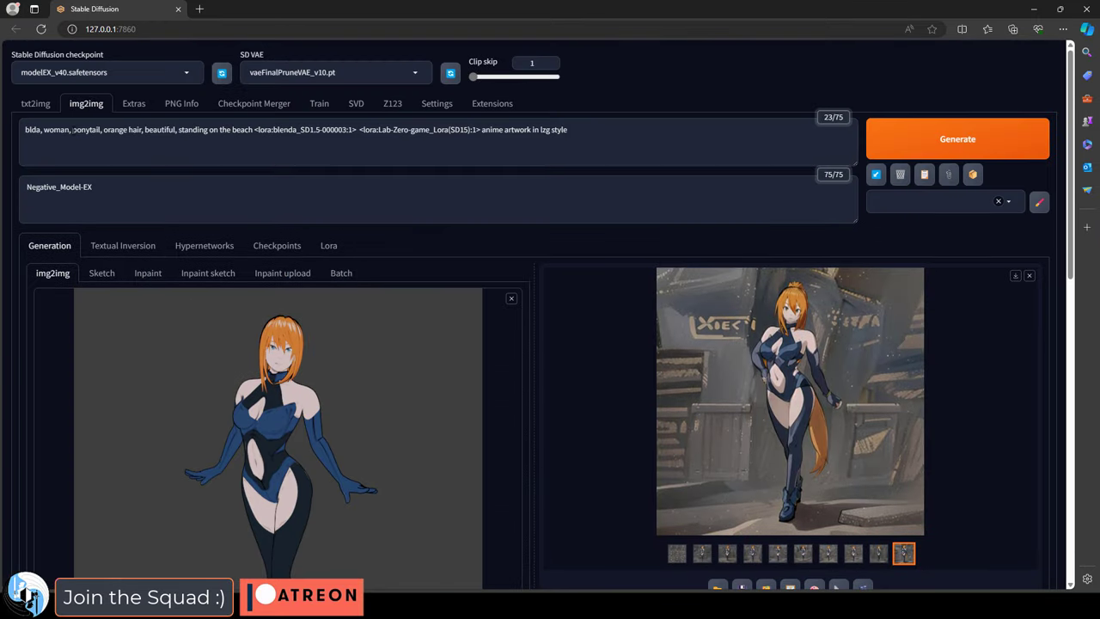
left_click(957, 139)
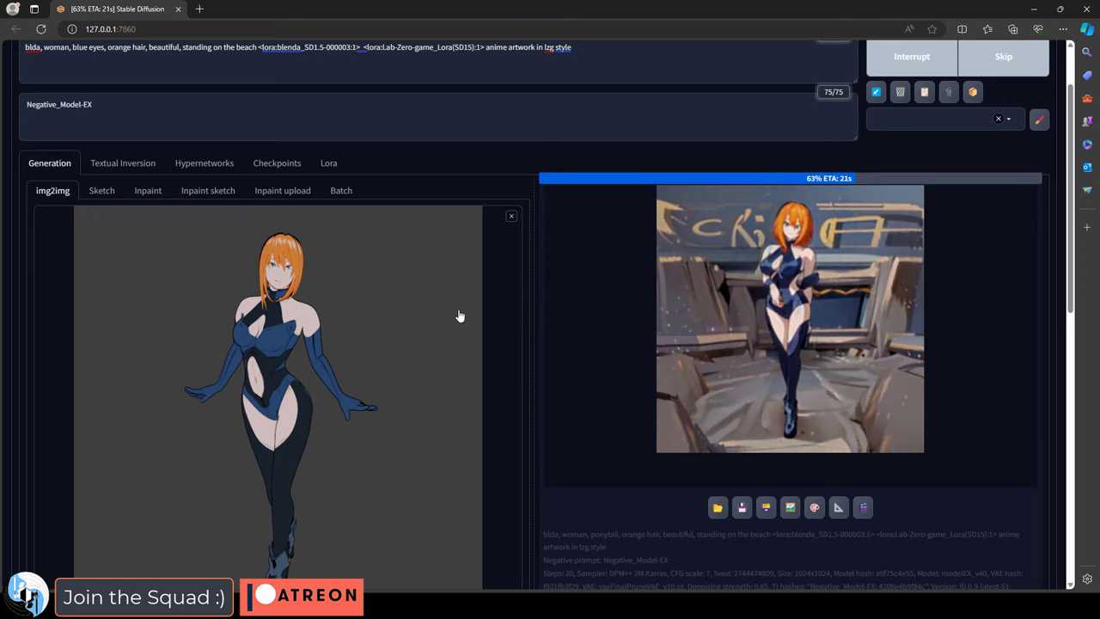
mouse_move(439, 330)
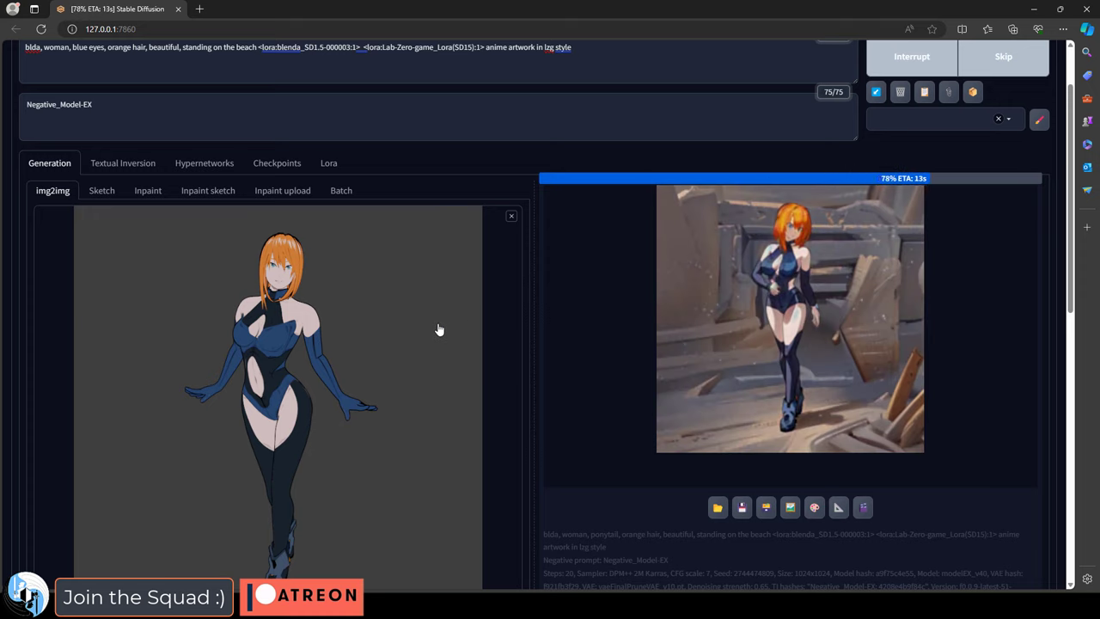
left_click(789, 318)
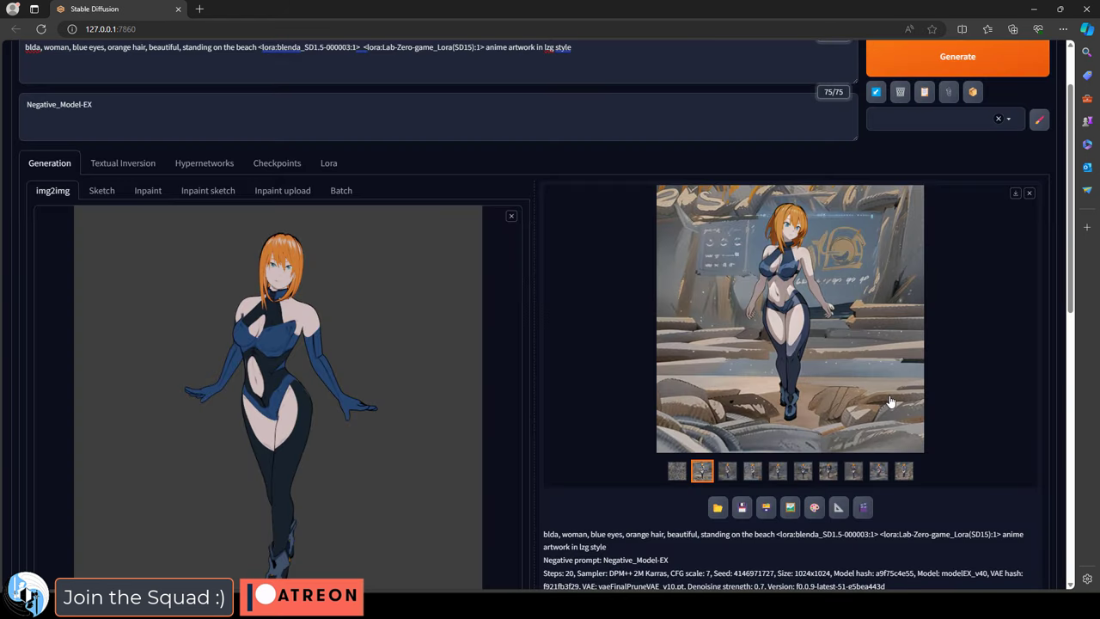
Step: Browse the new batch, enlarging the gold-streaked variation full size
left_click(726, 470)
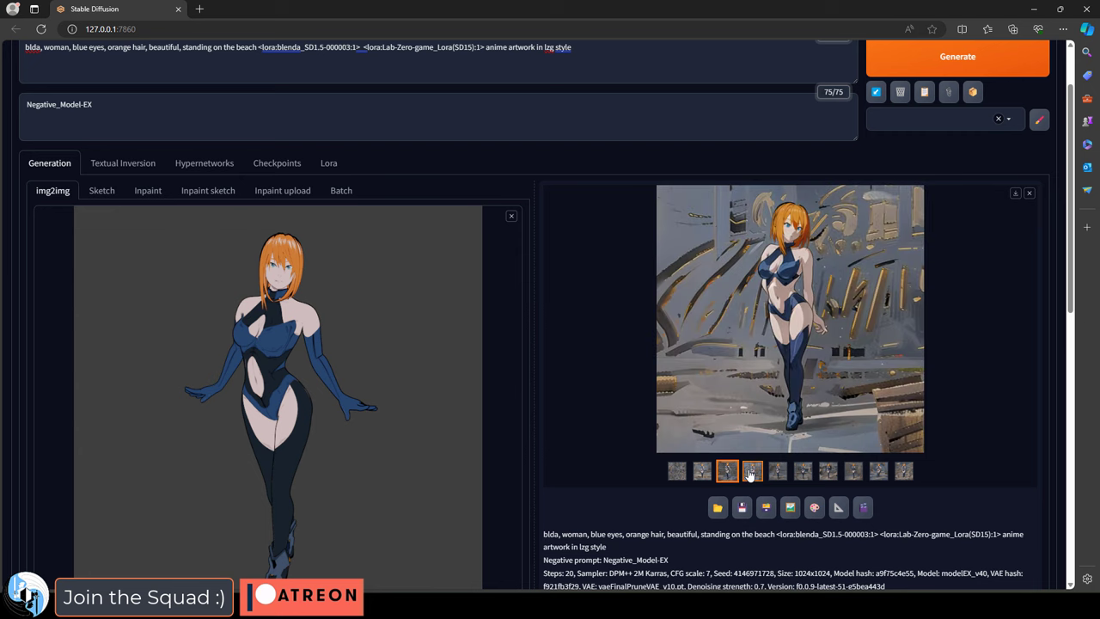
left_click(789, 318)
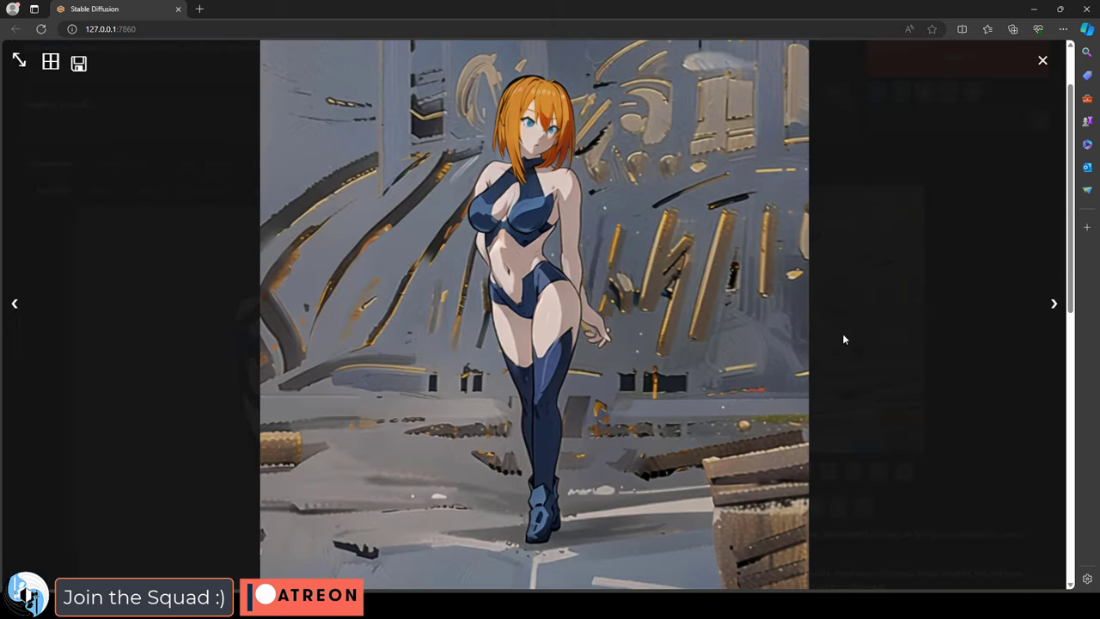
left_click(1043, 60)
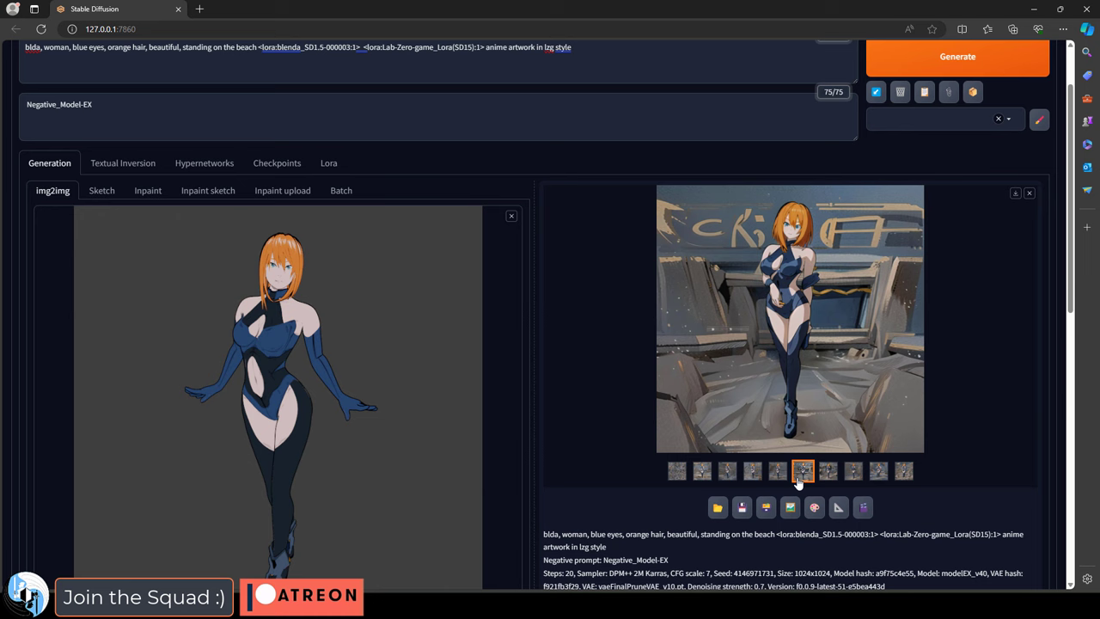
left_click(790, 318)
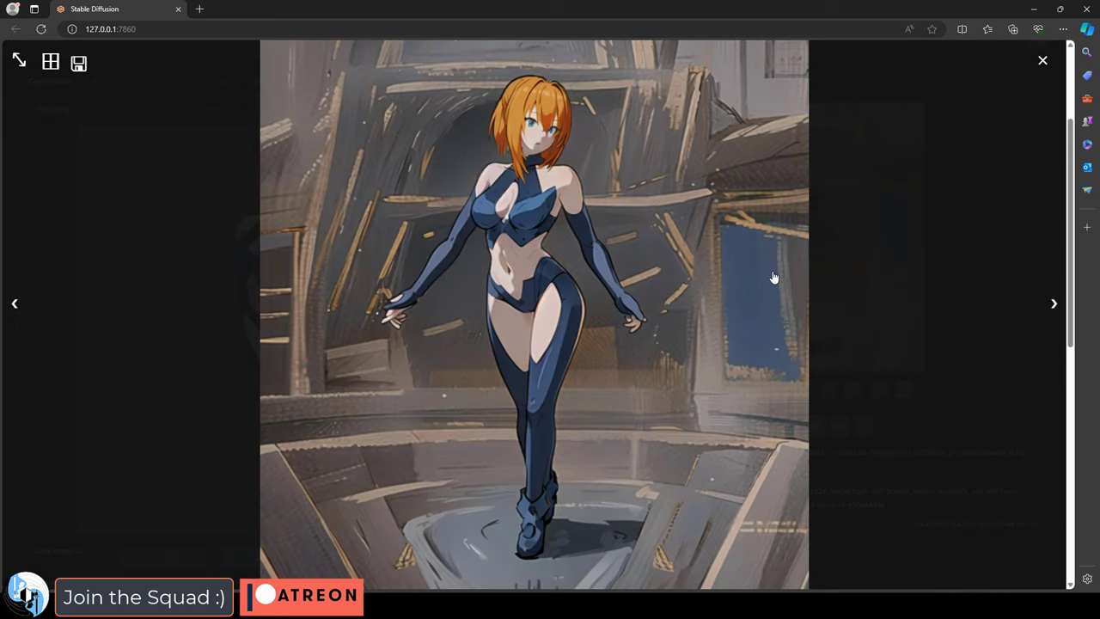
Step: Preview the fourth to sixth variations and enlarge the one with lettering behind her
left_click(1043, 60)
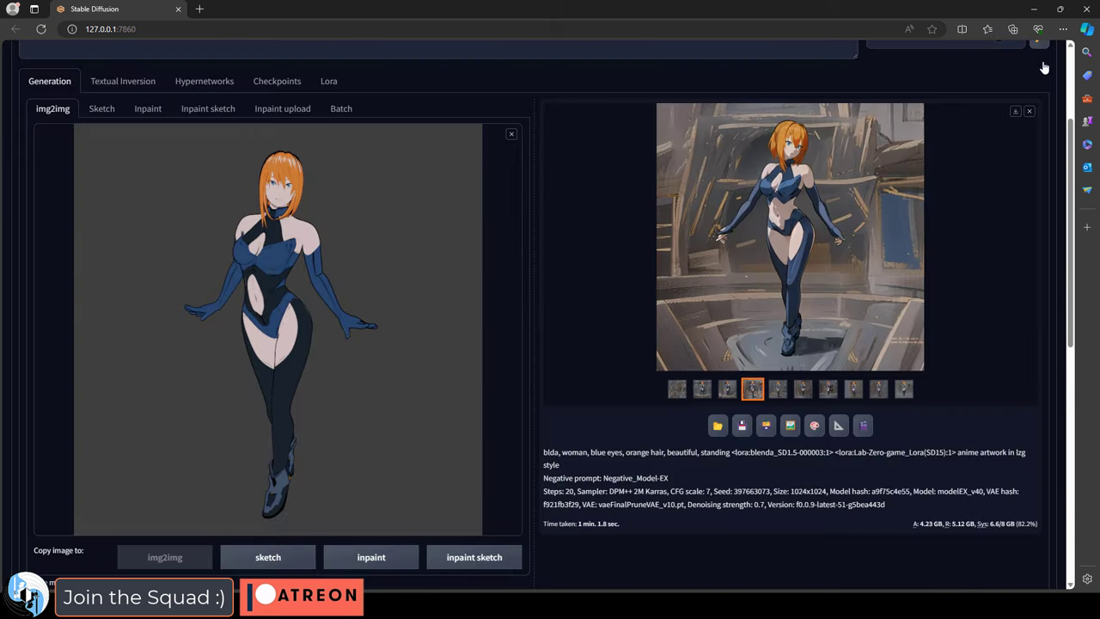
left_click(777, 389)
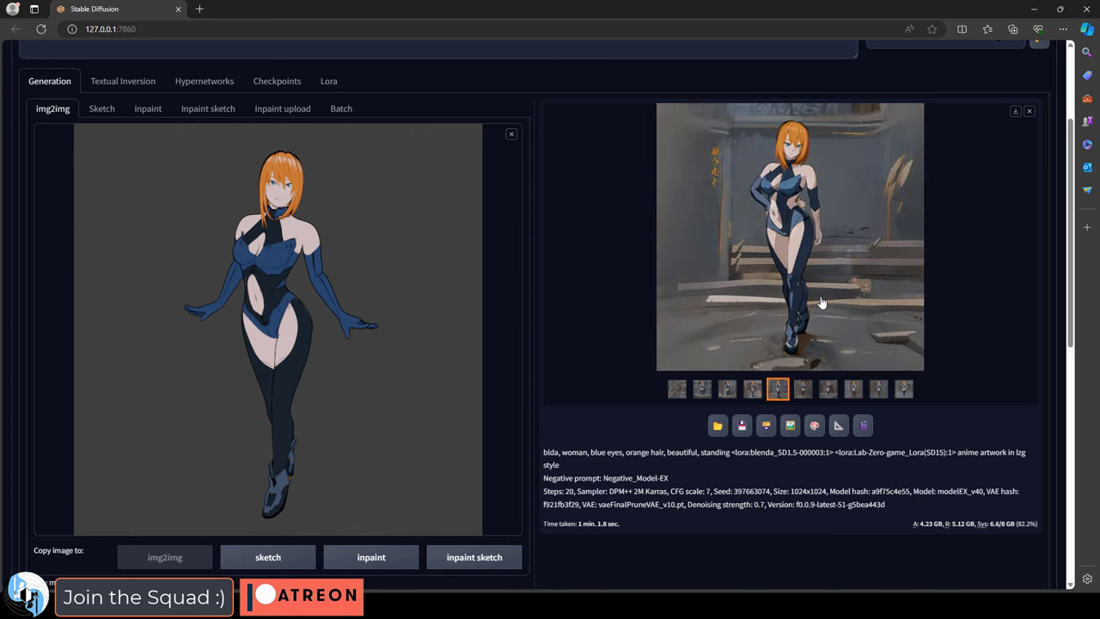
left_click(802, 388)
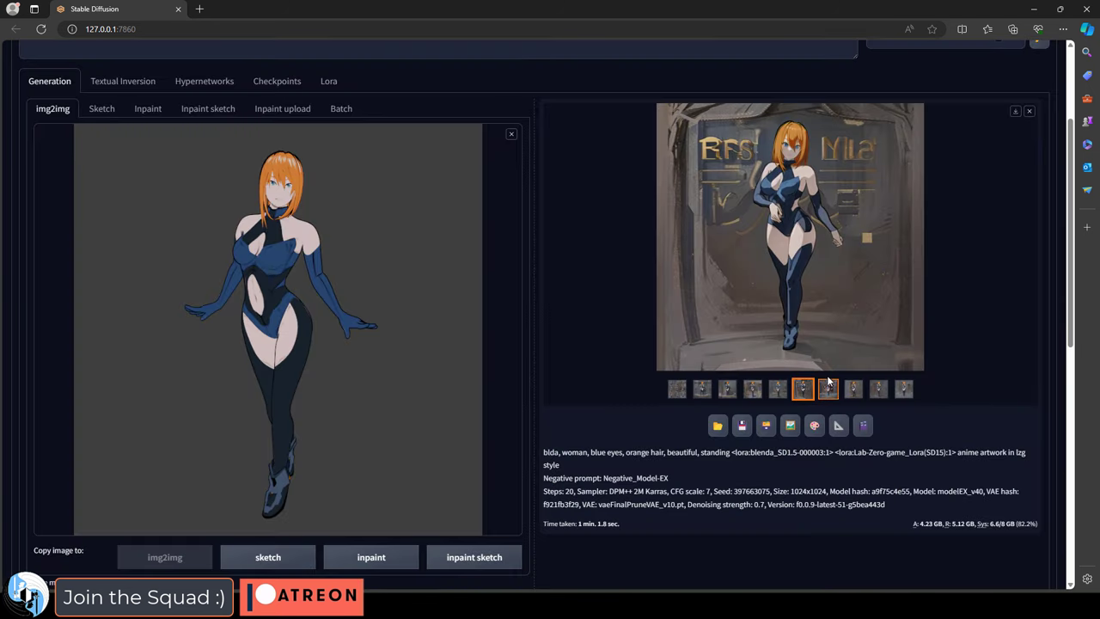
left_click(789, 236)
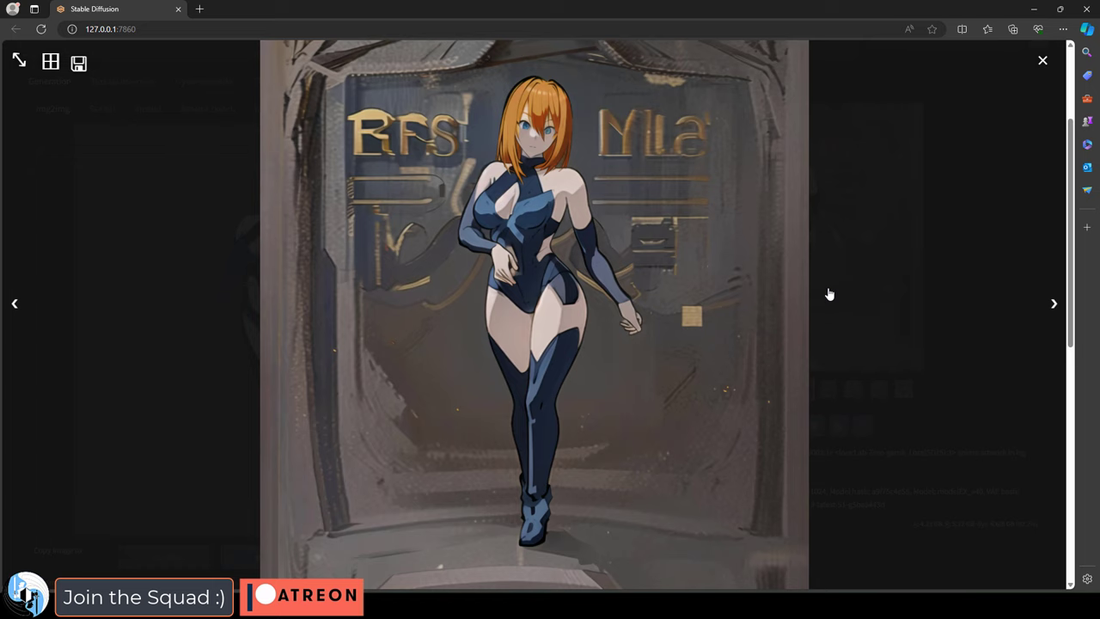
left_click(1042, 60)
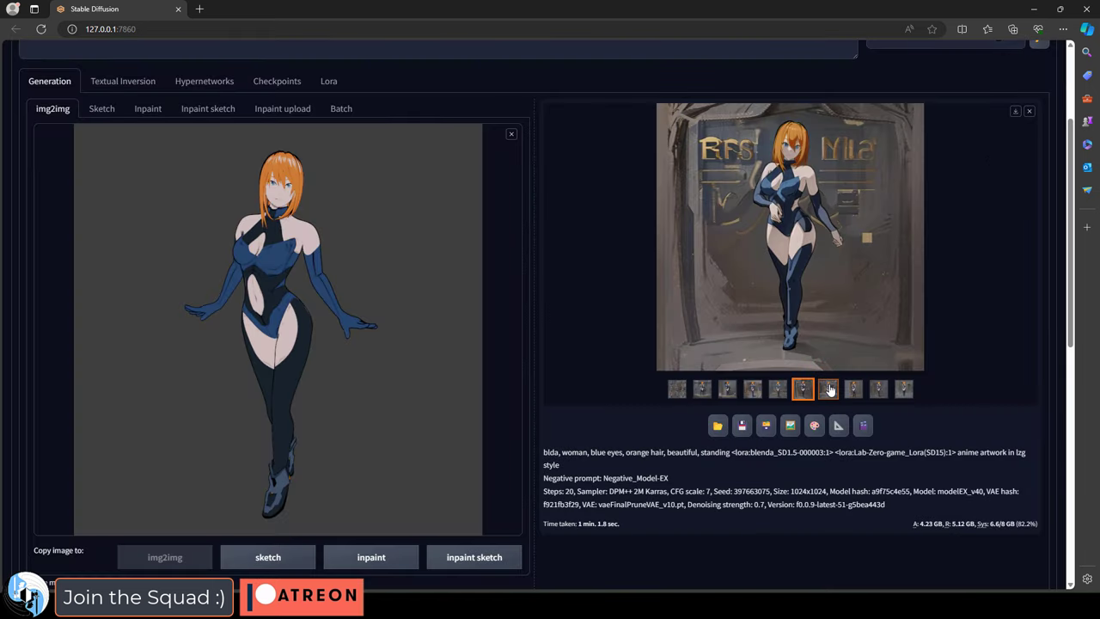
Step: Preview the ninth and last variations, then step through them full size
left_click(879, 389)
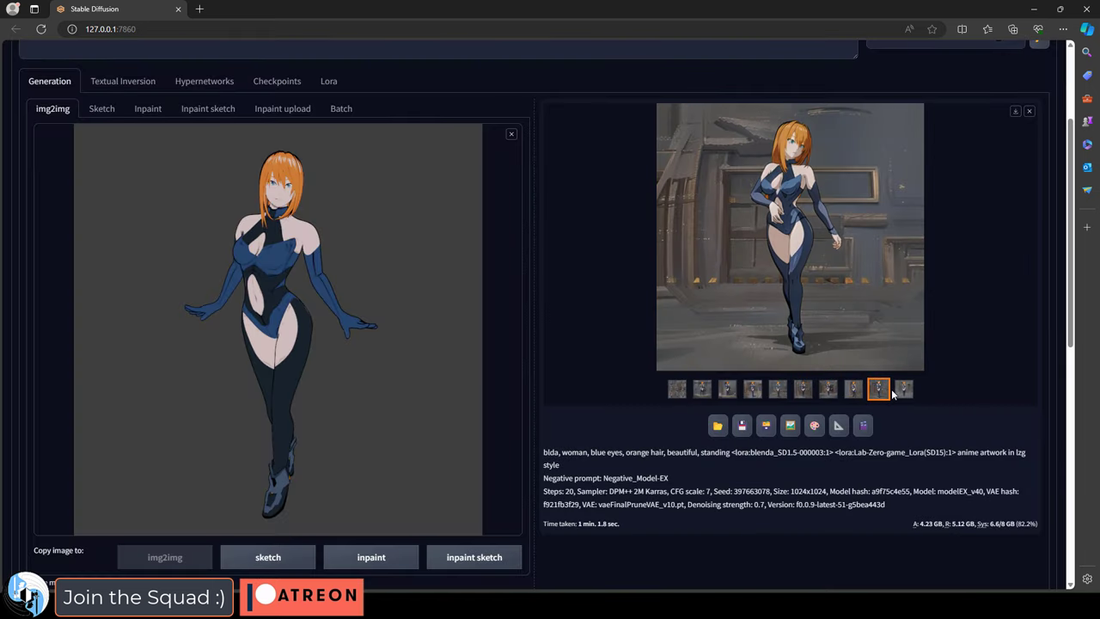
left_click(903, 389)
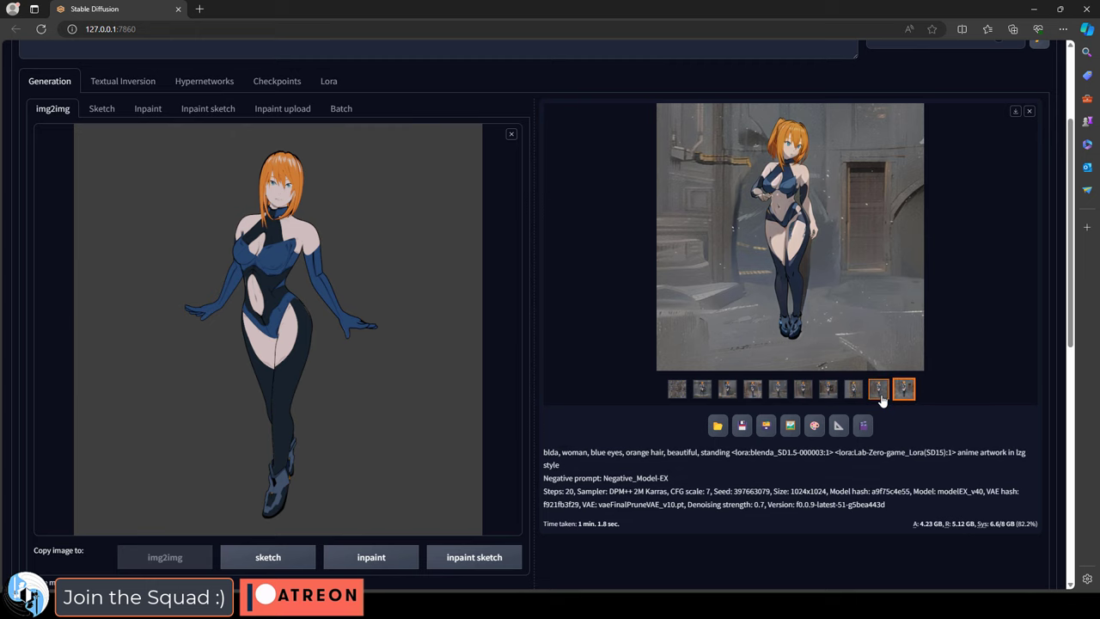
left_click(789, 236)
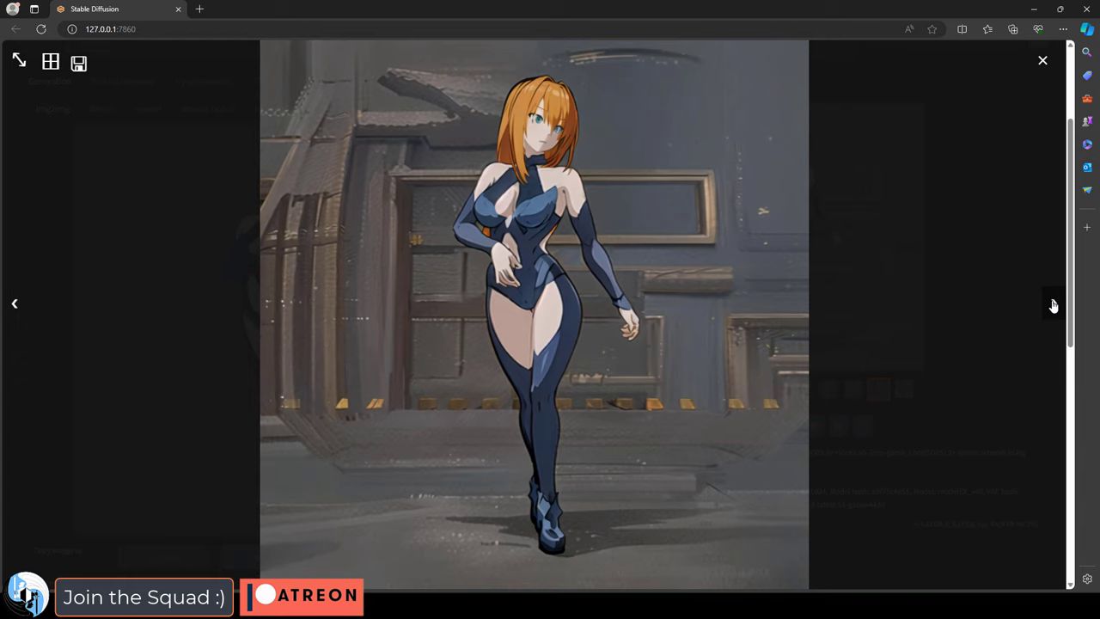
left_click(1054, 303)
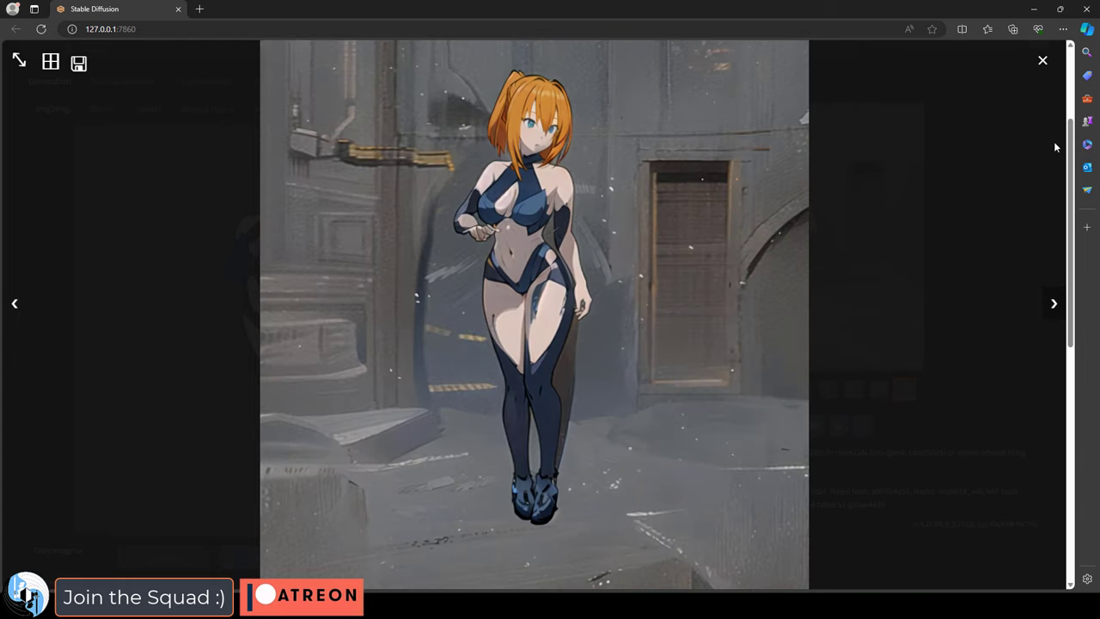
left_click(1042, 61)
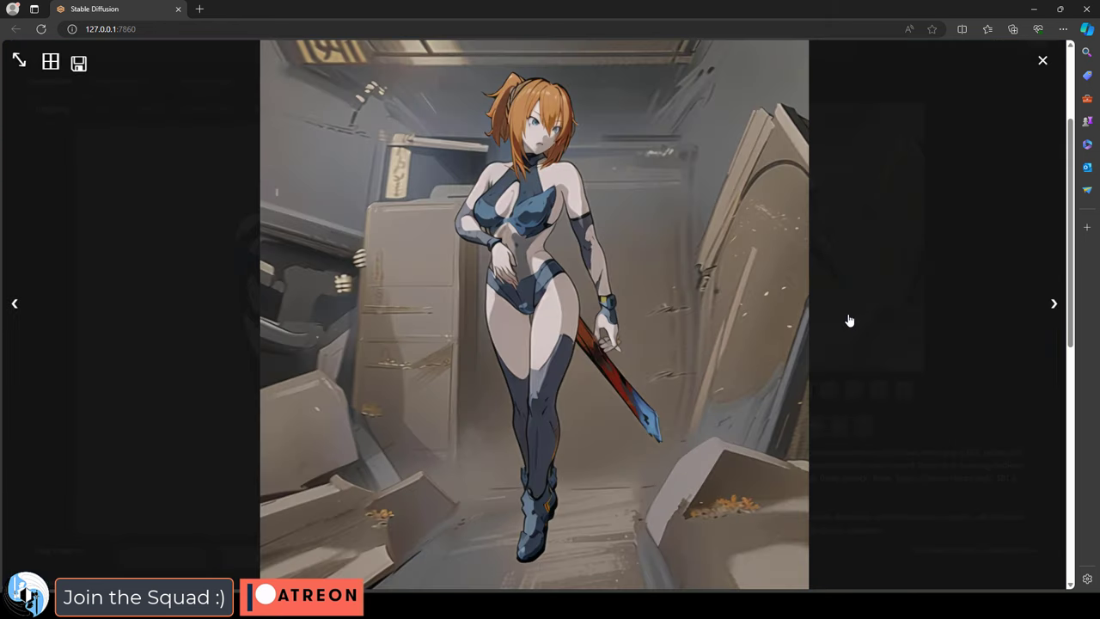
Step: Enlarge a concept-poster variation, then the sixth one with the poster title
left_click(1043, 60)
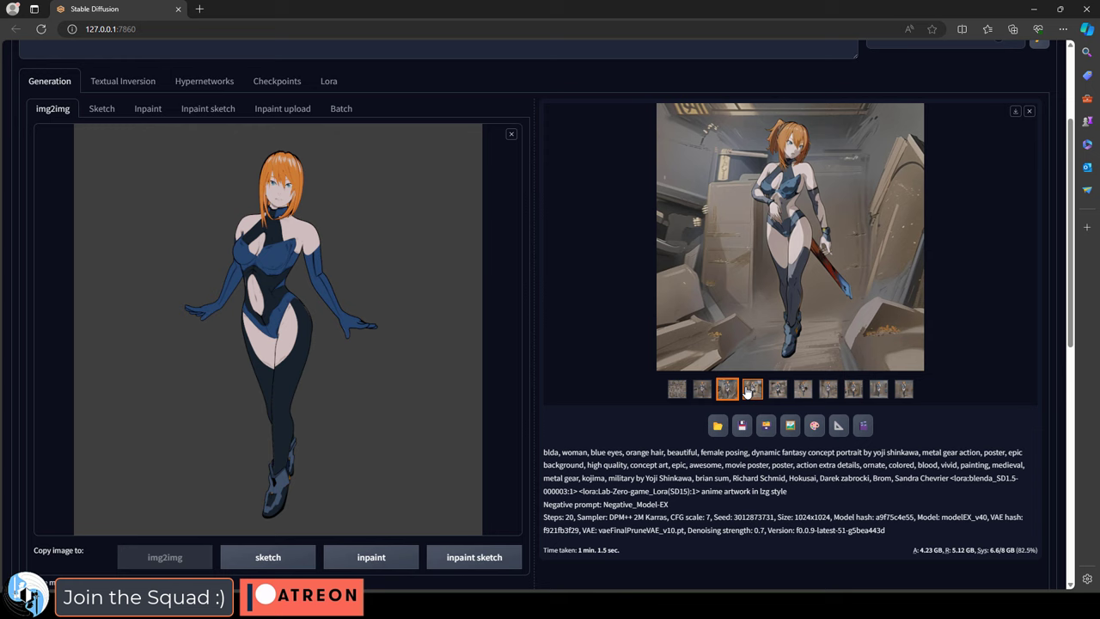
left_click(789, 236)
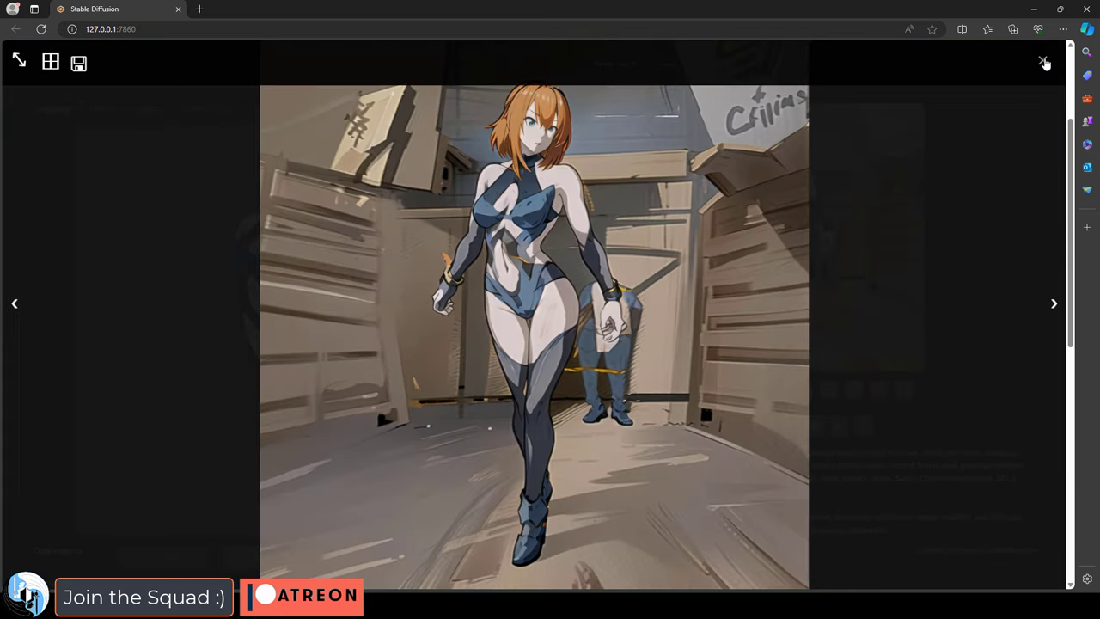
left_click(1045, 63)
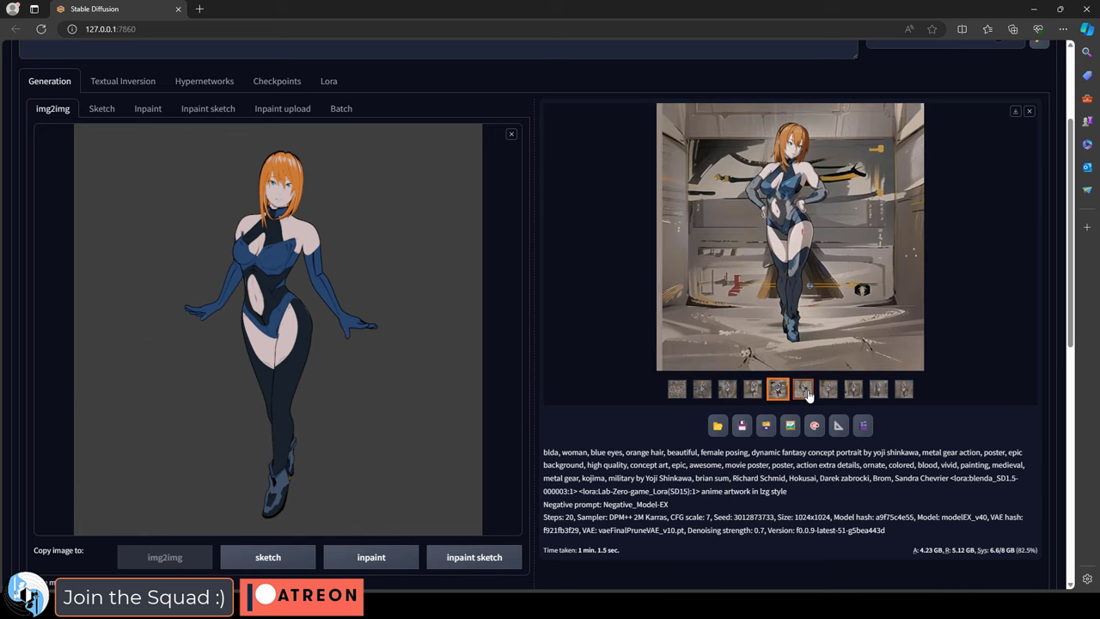
left_click(802, 388)
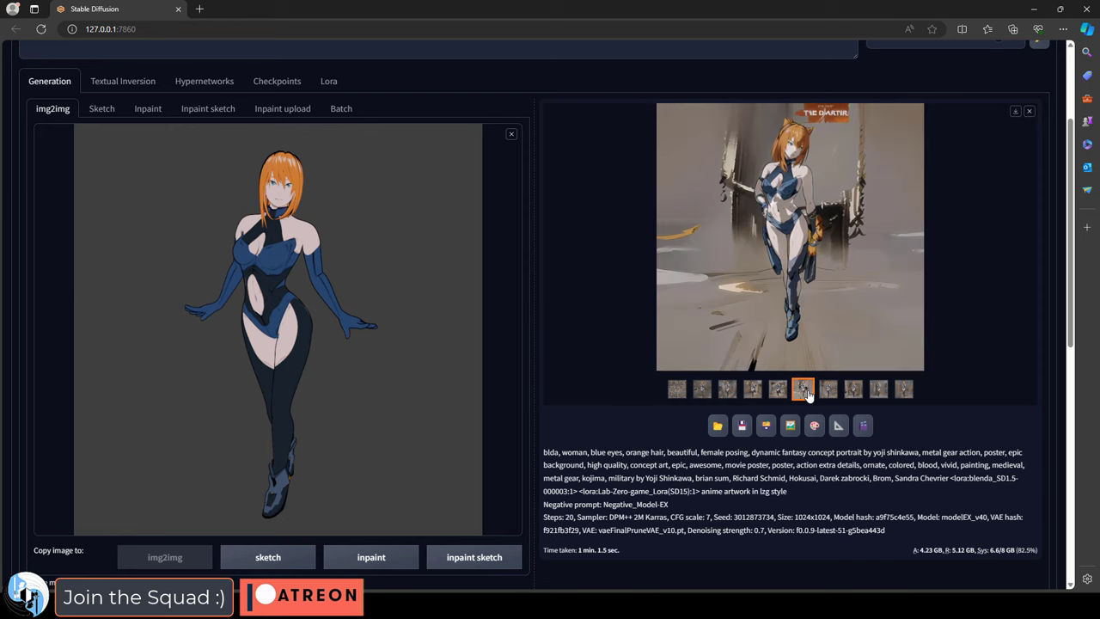
left_click(789, 236)
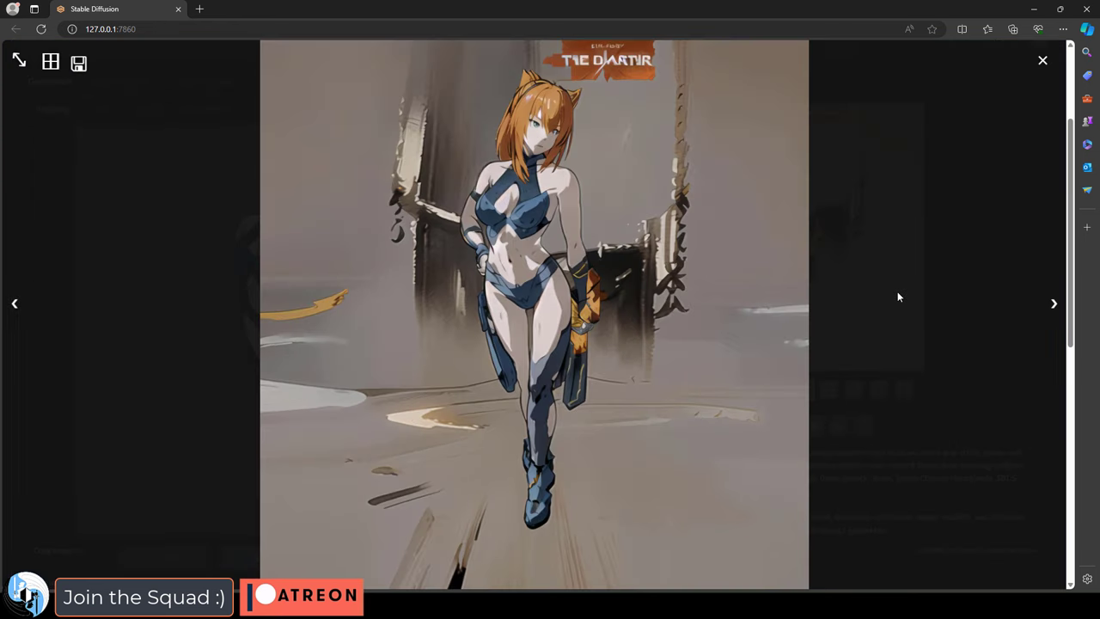
left_click(1043, 60)
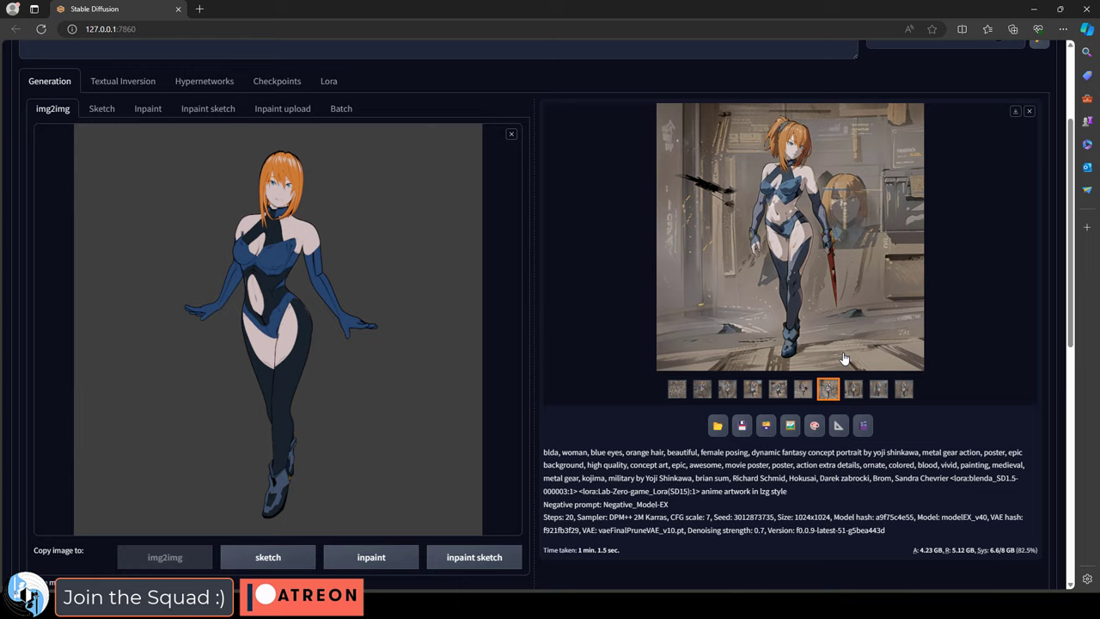
Step: View the ninth concept-art variation full size and close the lightbox
left_click(878, 389)
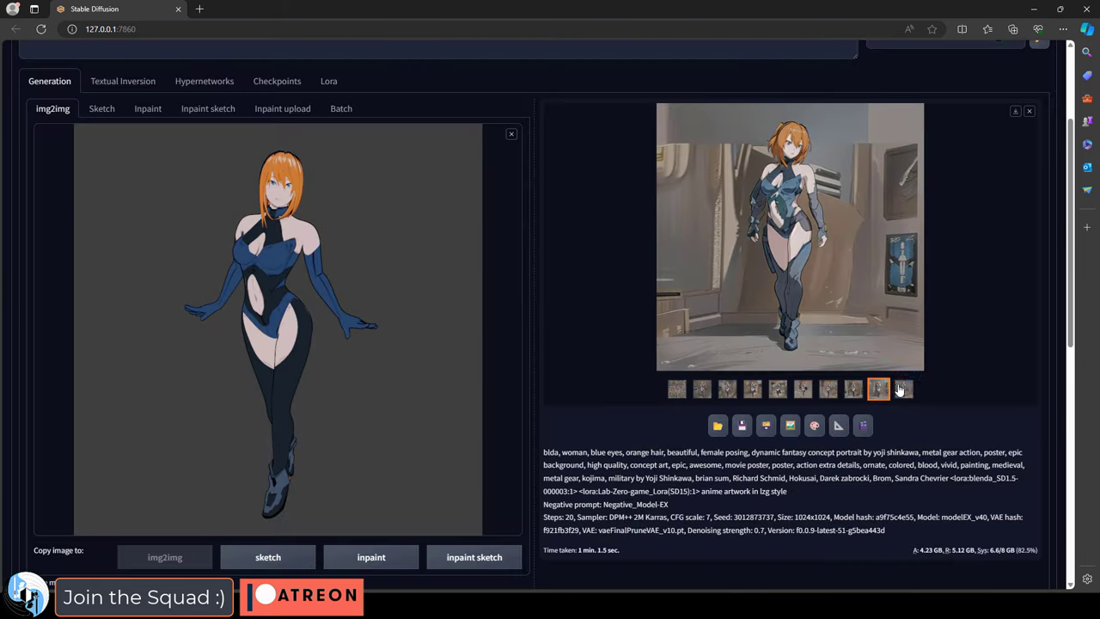
left_click(789, 237)
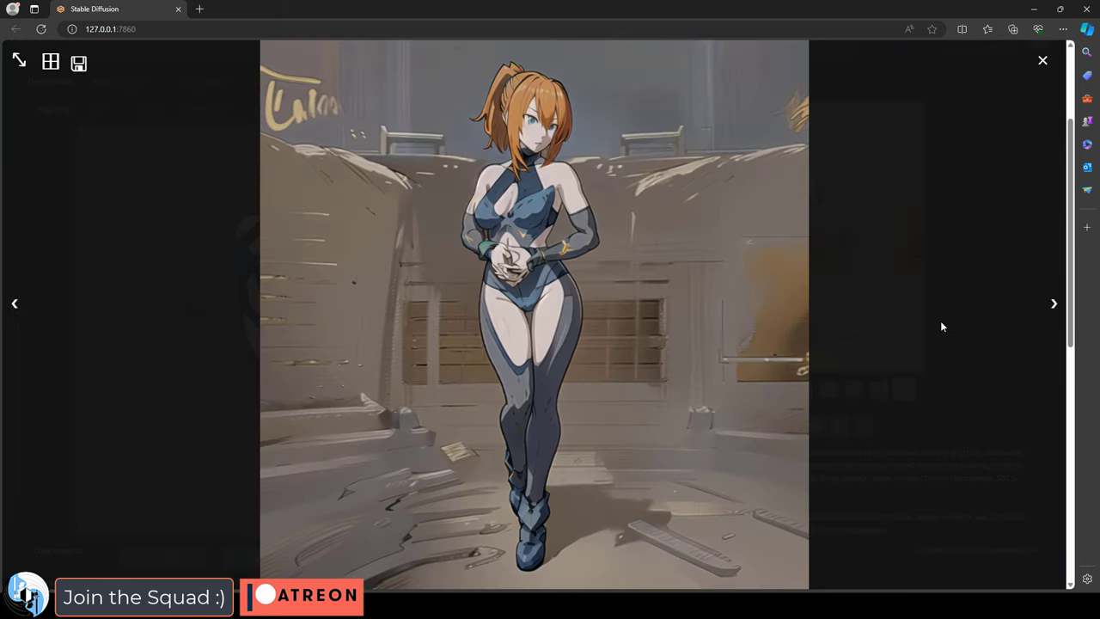
left_click(1043, 60)
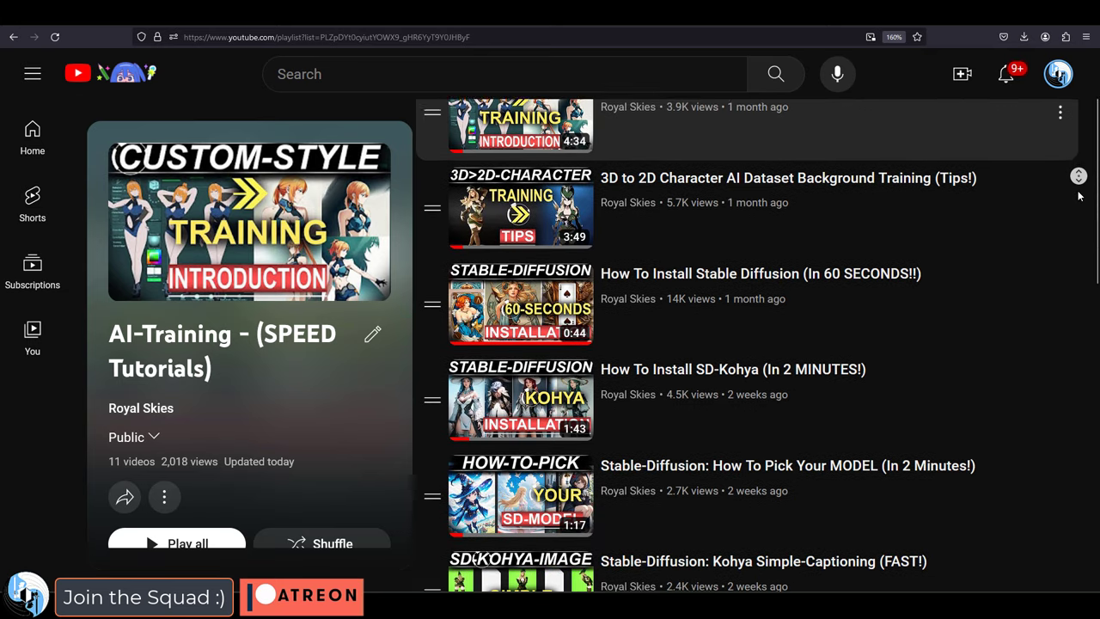
Step: Scroll further down the AI-Training playlist, then enlarge a new lower-denoising variation
scroll("down", 3)
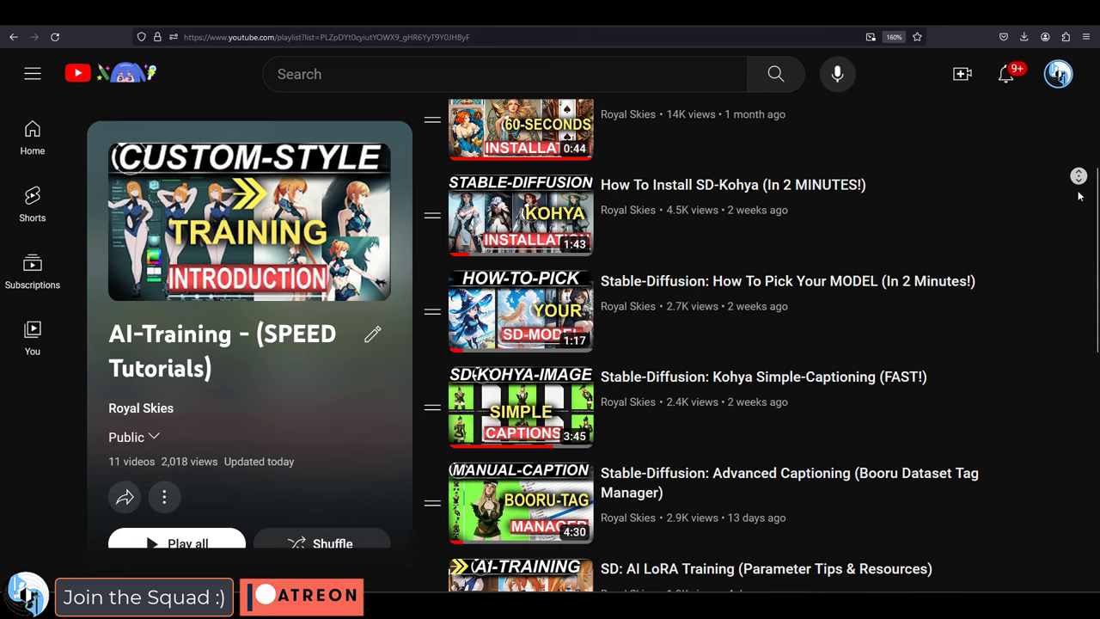
scroll("down", 3)
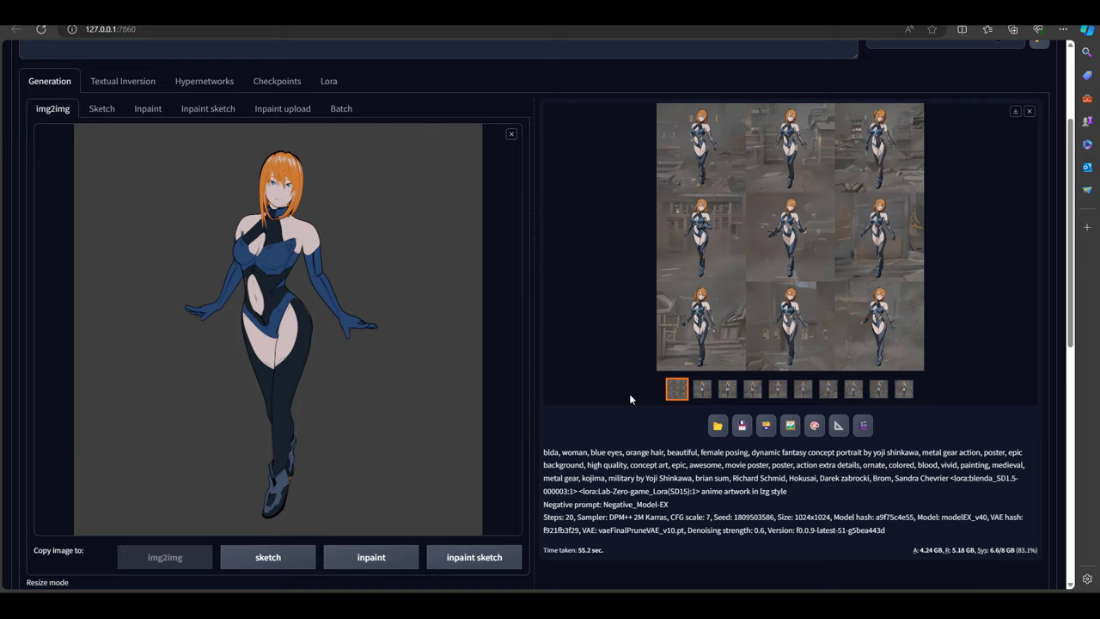
left_click(789, 238)
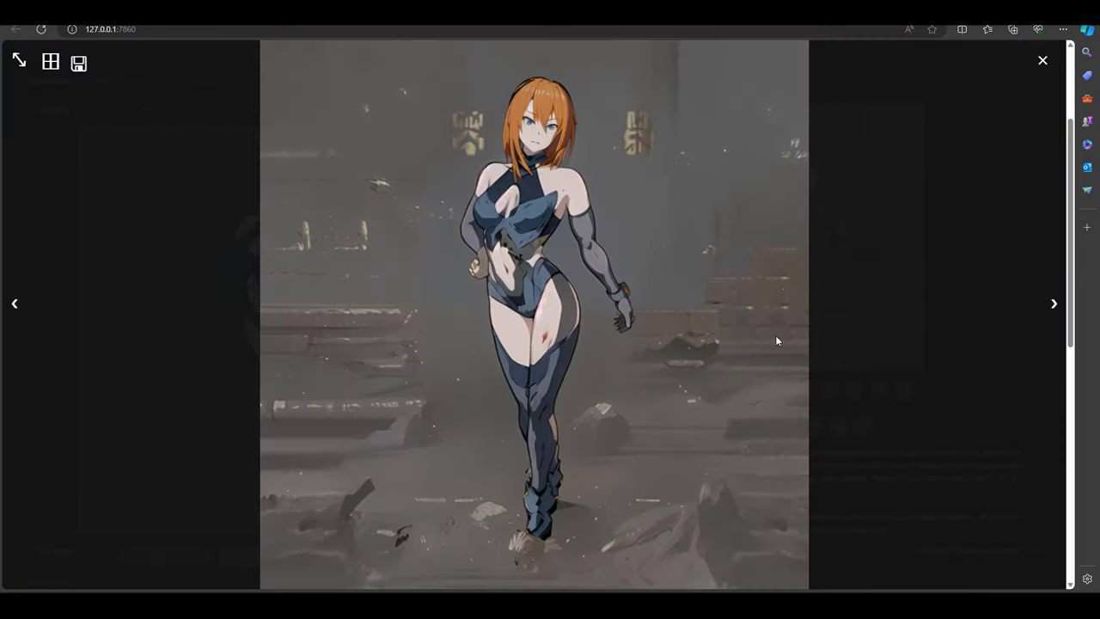